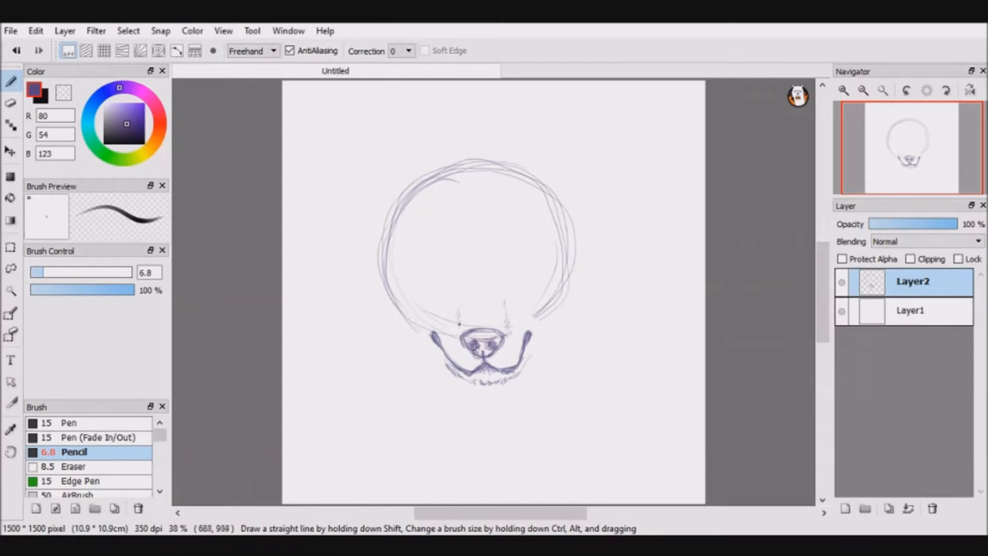
Step: Sketch pointed ears, eyes, nose, smiling mouth and fur tufts over the rough head circle
drag(509, 254, 525, 285)
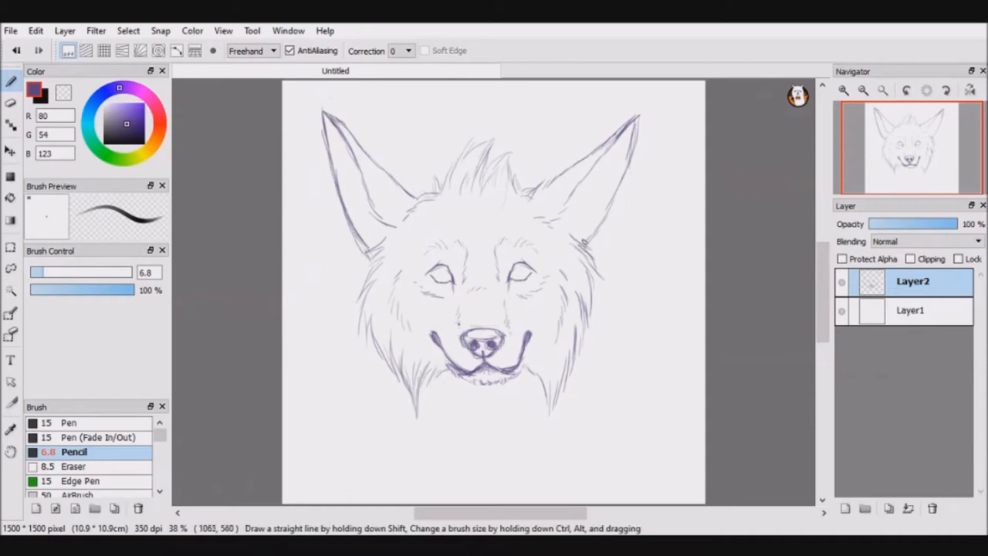
Step: Draw a hanging feather beside the right ear, then begin inking the nose in black on a new layer
drag(583, 239, 586, 398)
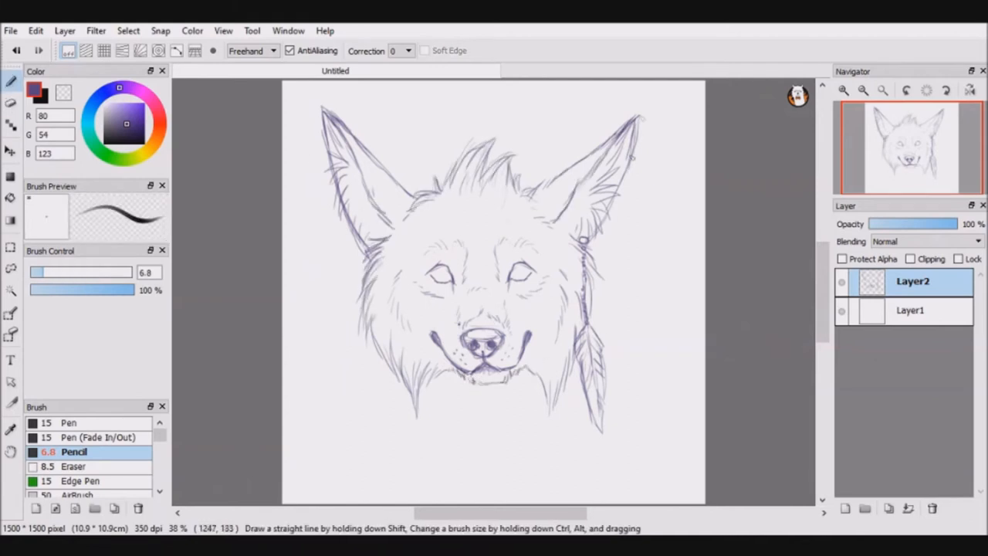
click(861, 90)
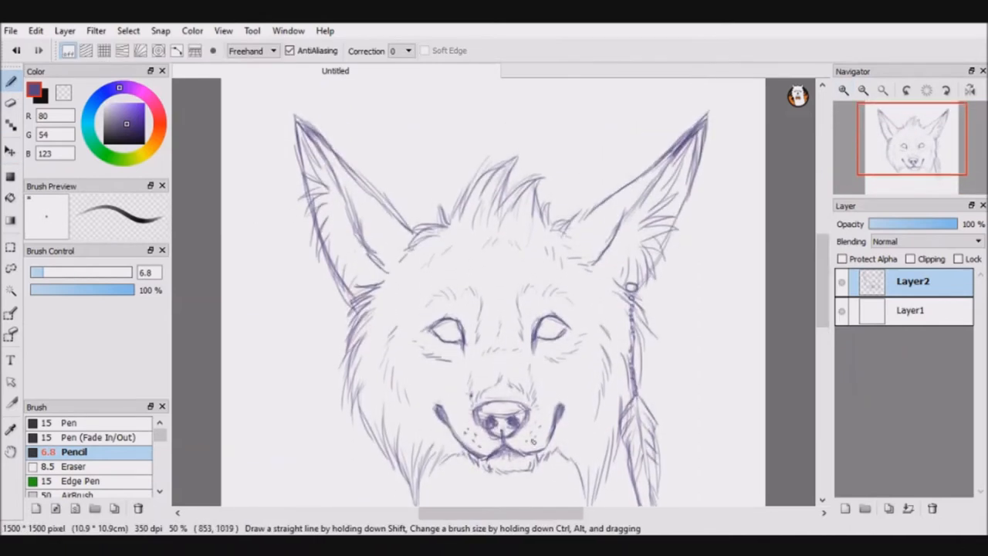
drag(955, 224, 918, 224)
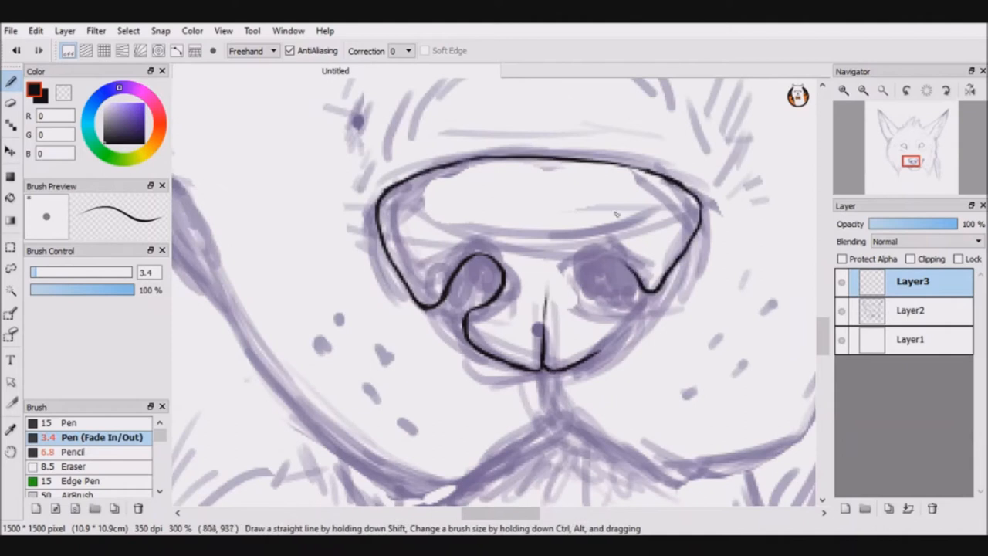
Step: Zoom the canvas while finishing the lineart and laying a dark purple-grey base beneath it
scroll(down, 3)
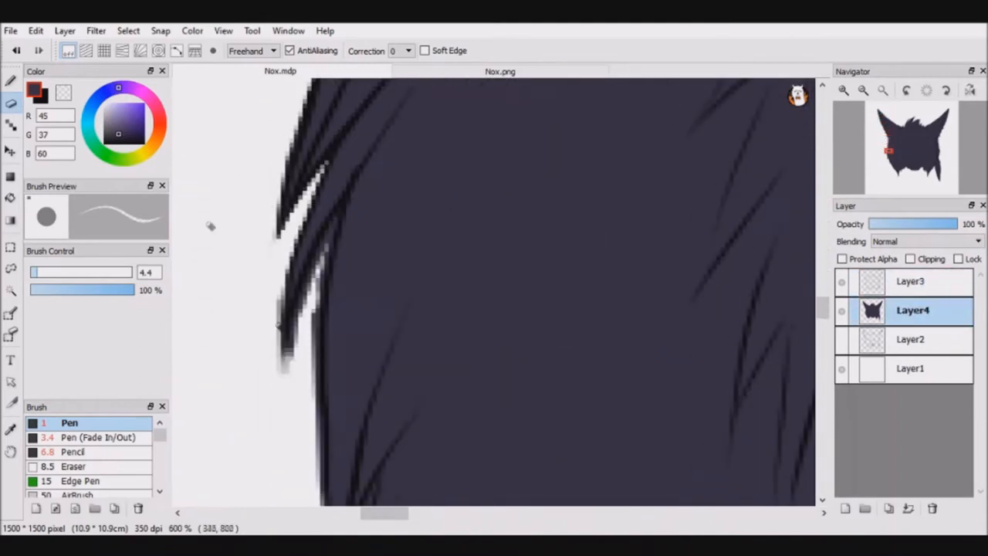
Step: Zoom onto the feather and paint its dark grey base and shading on a clipped layer
scroll(down, 3)
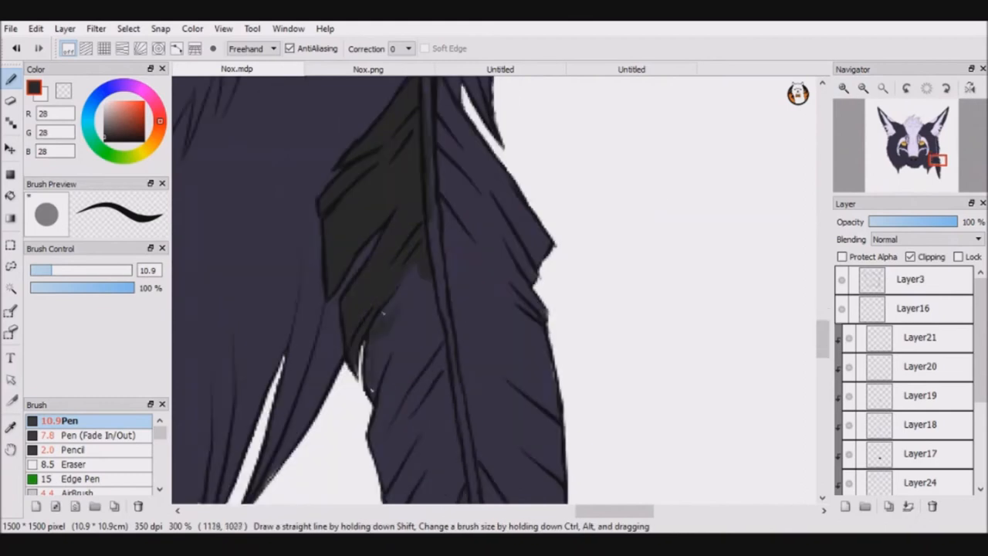
click(368, 68)
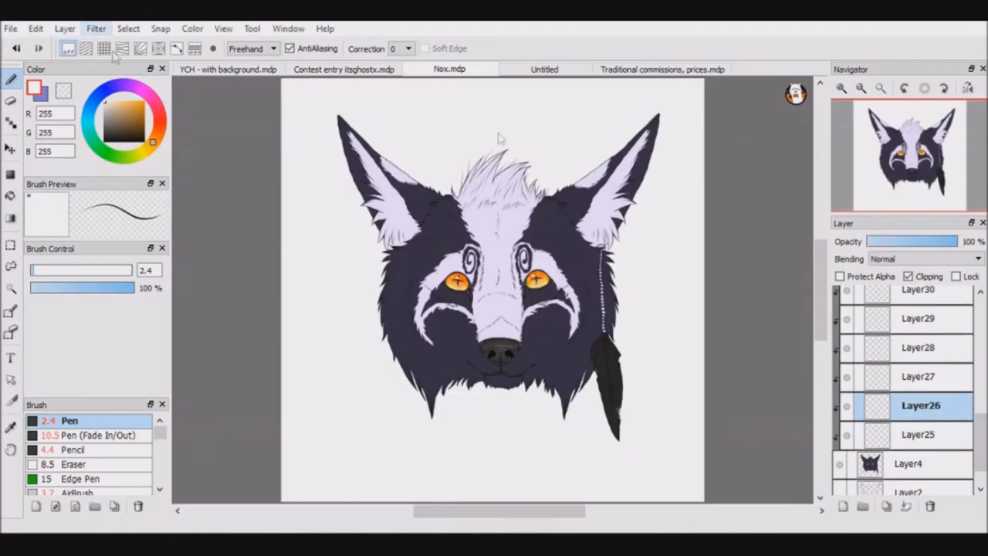
Step: Paint the bead strand and remaining feather details on Layer26 at full-canvas zoom
click(842, 87)
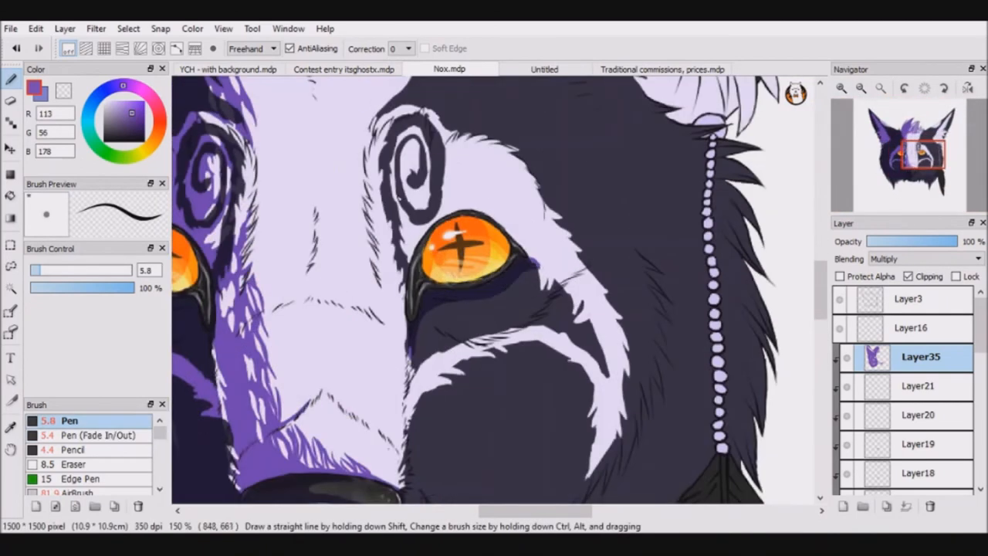
Step: Shade the face, fur and ears in purple on a Multiply layer with a tapering Pen brush
click(97, 435)
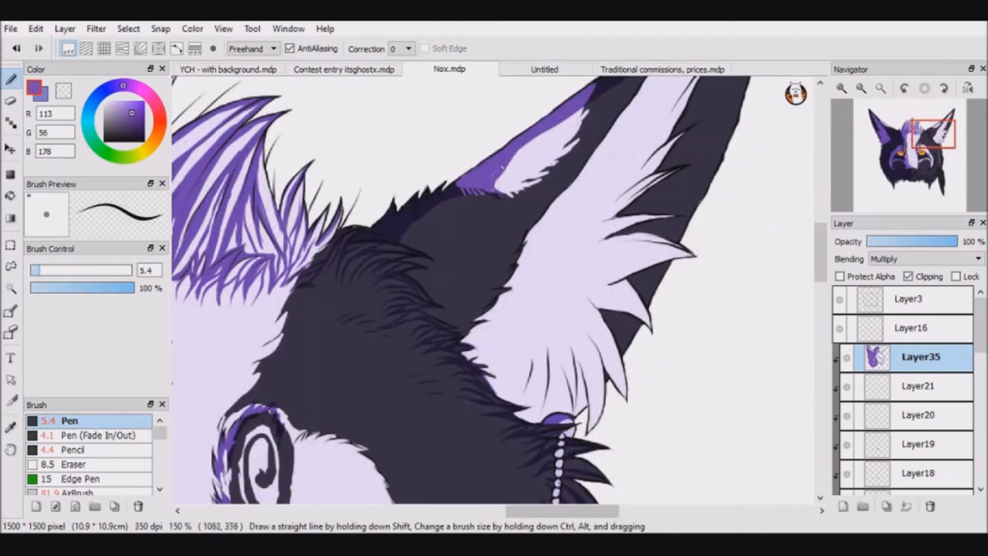
click(98, 435)
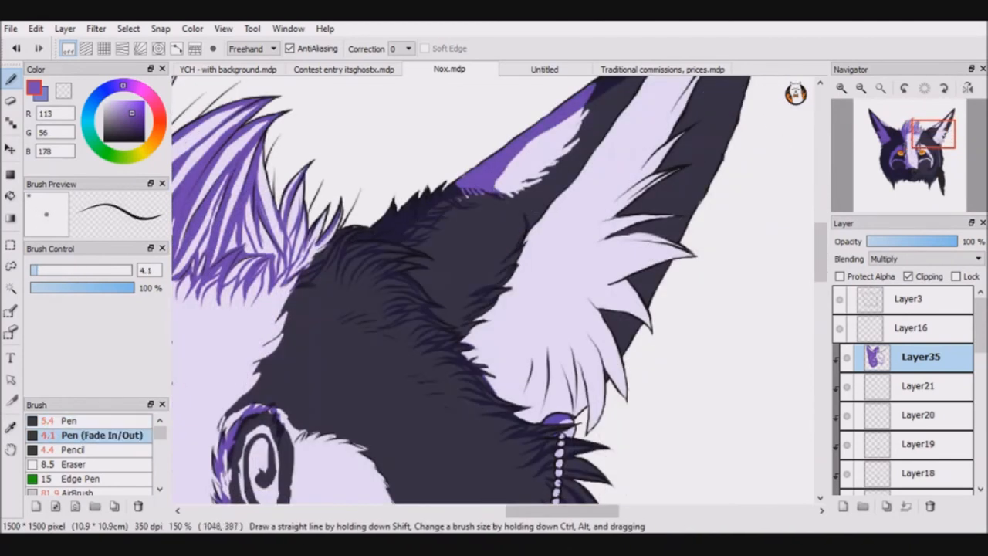